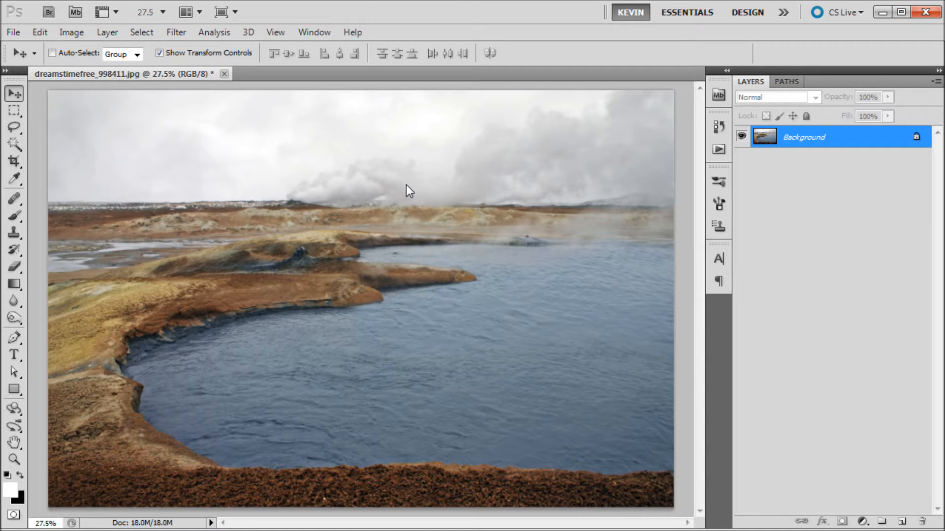
mouse_move(357, 294)
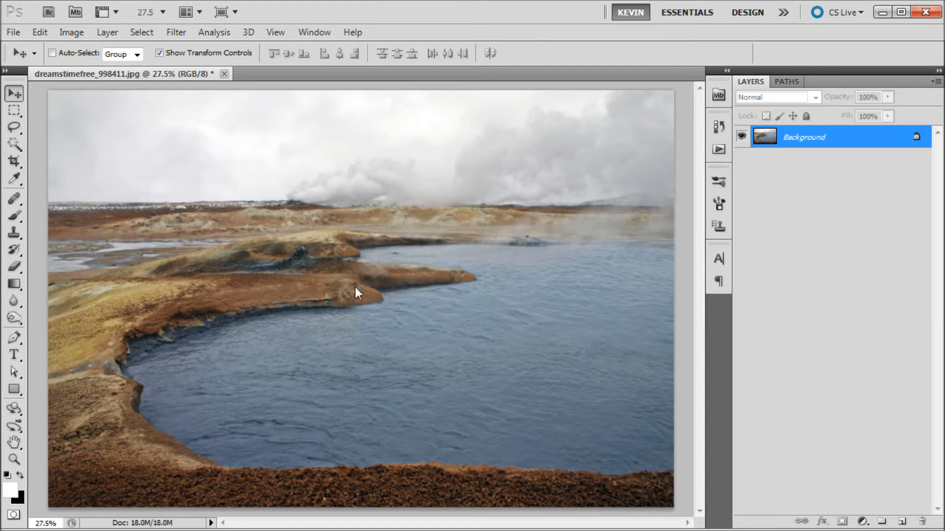
mouse_move(599, 279)
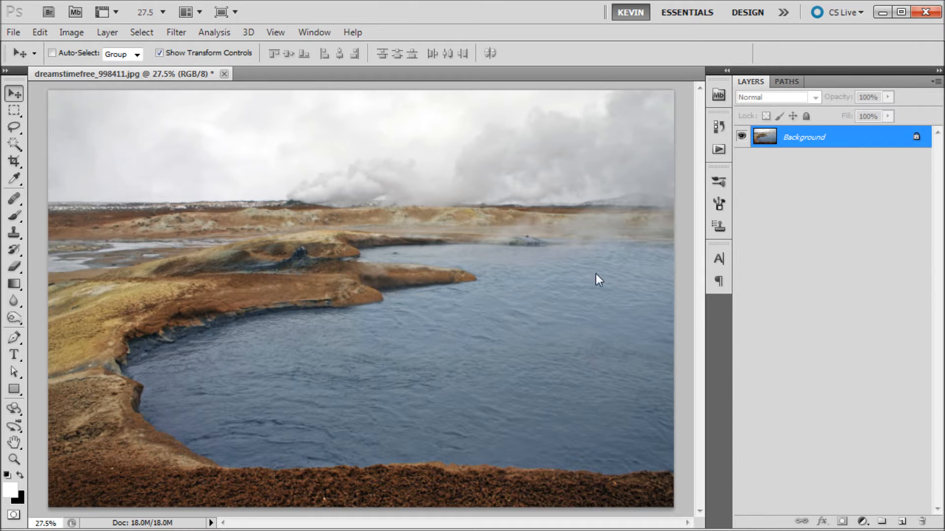
Compare the original lagoon snapshot with the edited version, then return to the latest state.
left_click(719, 126)
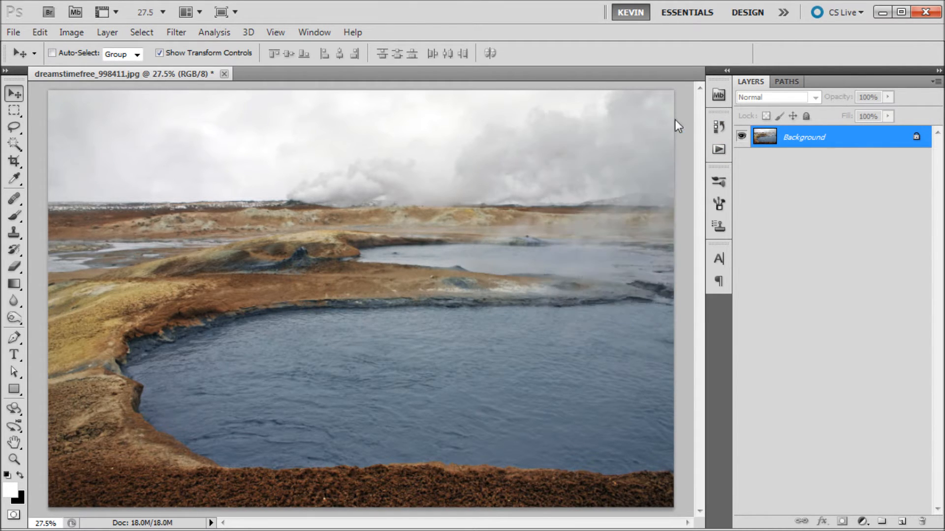
mouse_move(432, 304)
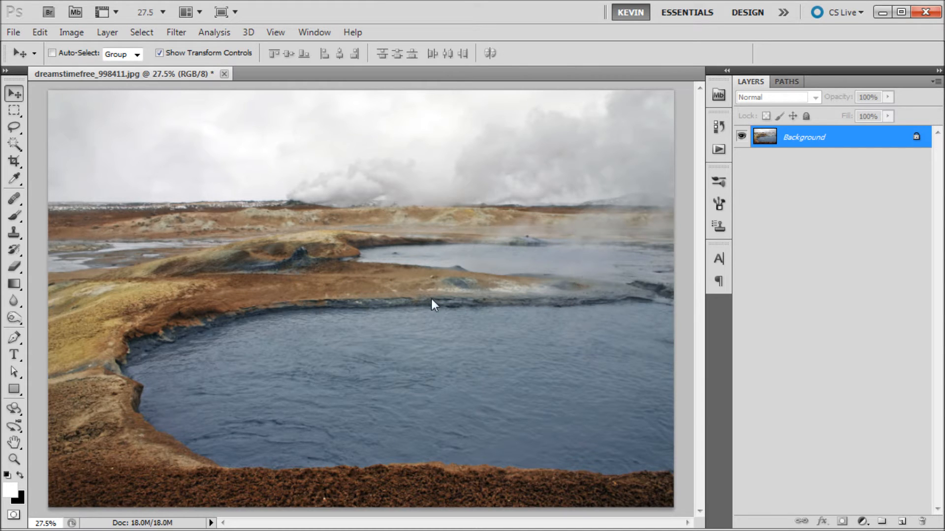
mouse_move(279, 291)
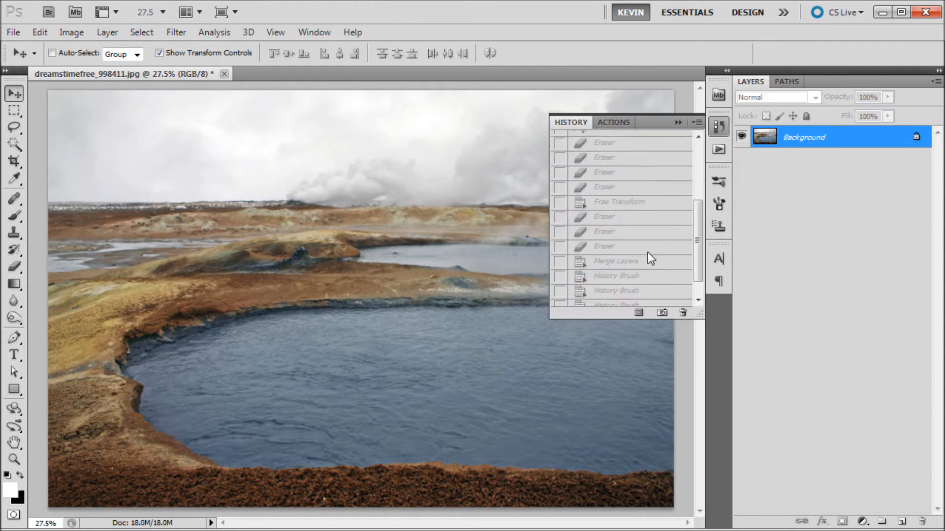
left_click(617, 261)
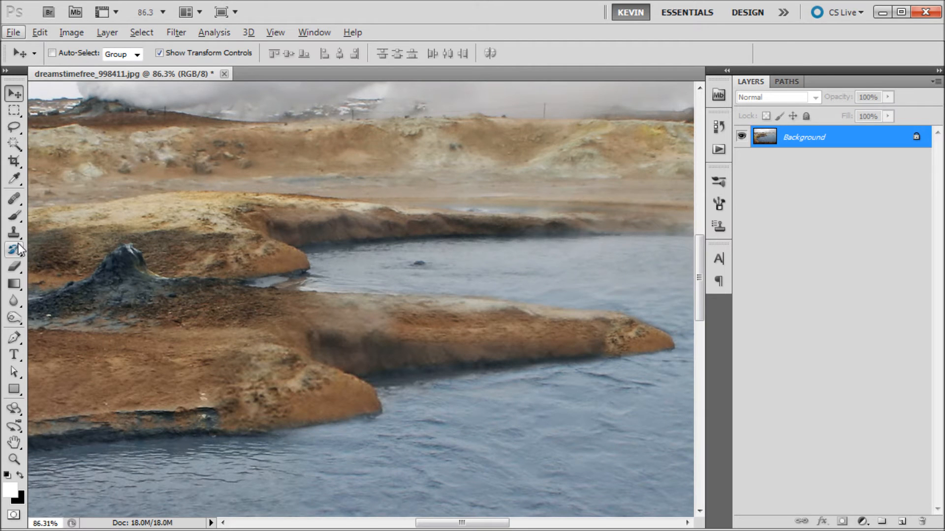
Paint the original rocky texture back along the spit's lower edge with the History Brush.
left_click(14, 250)
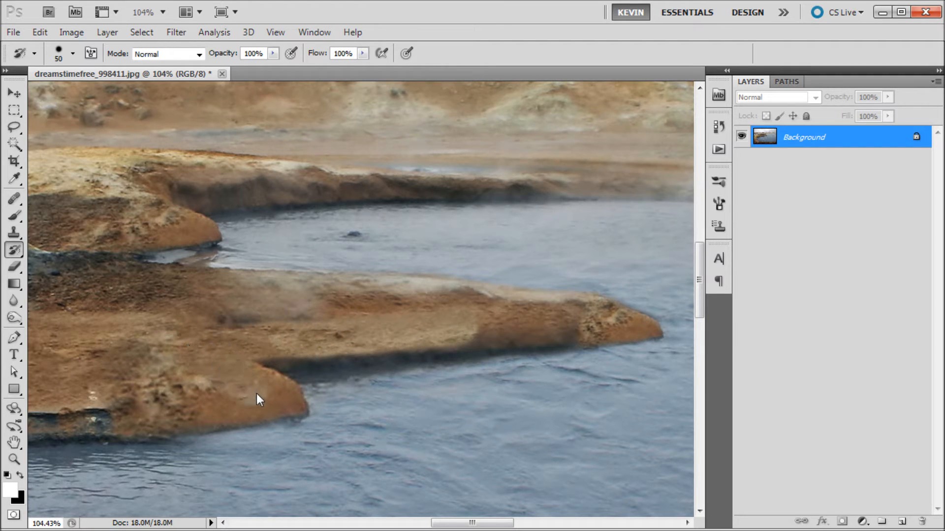
left_click_drag(258, 400, 250, 407)
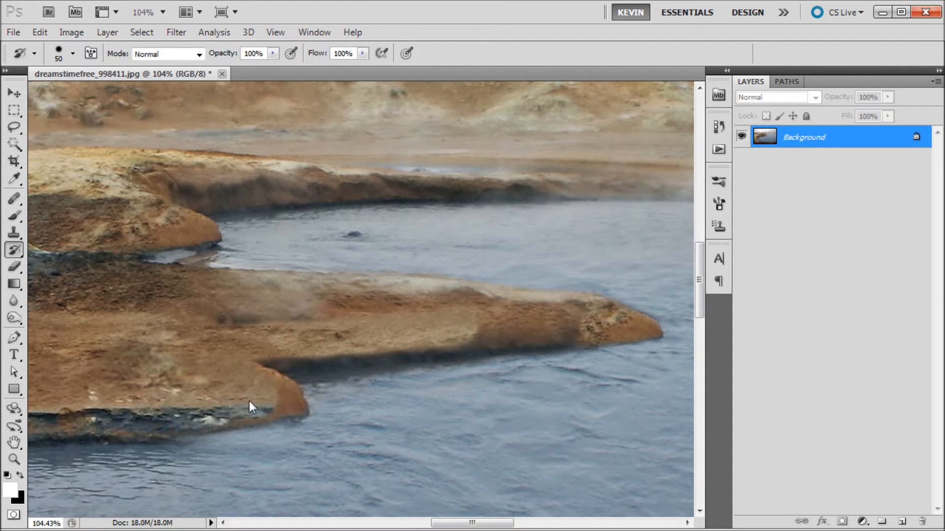